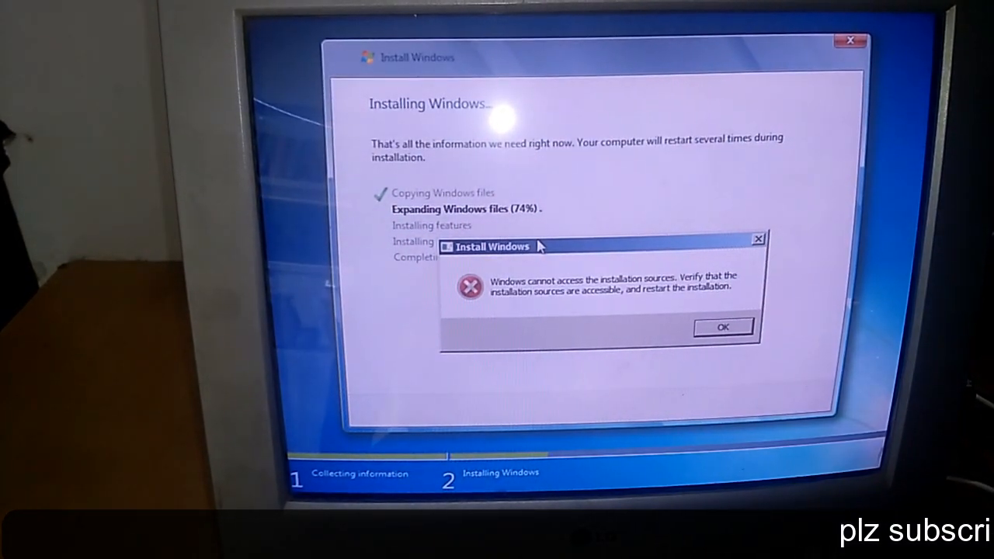
# Dismiss the source error, reinstall with Windows 7 Enterprise x86 and accept the license terms
pyautogui.click(720, 326)
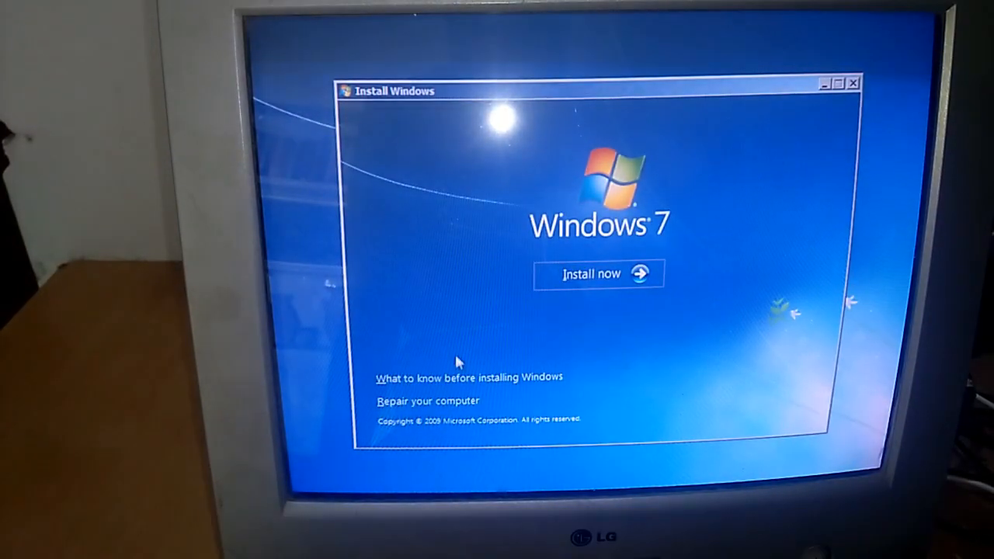
pyautogui.click(597, 273)
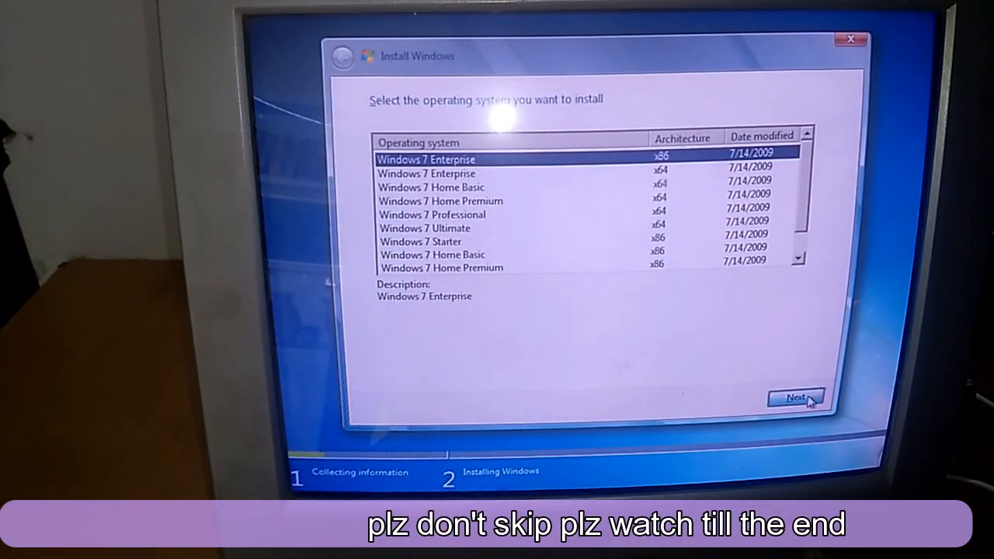
pyautogui.click(794, 397)
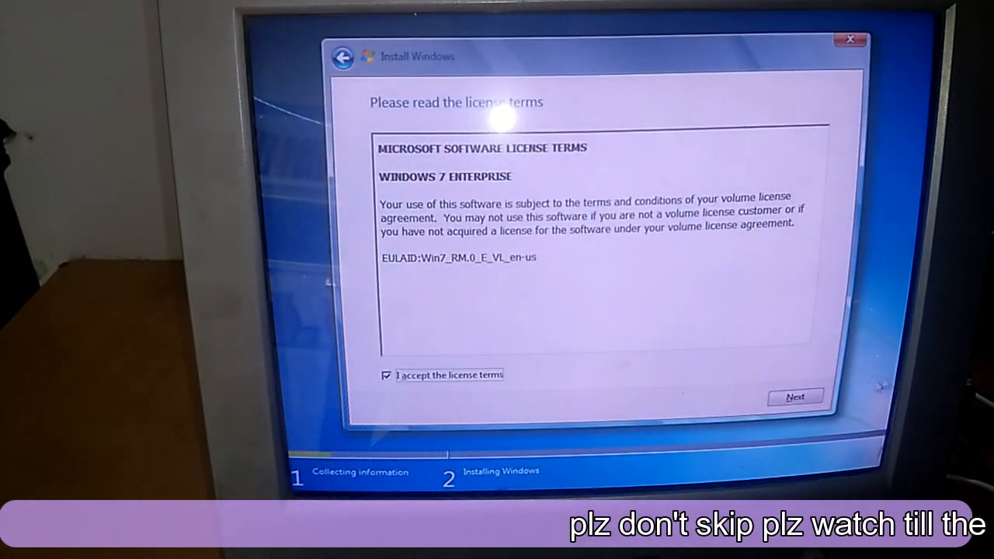
pyautogui.click(795, 397)
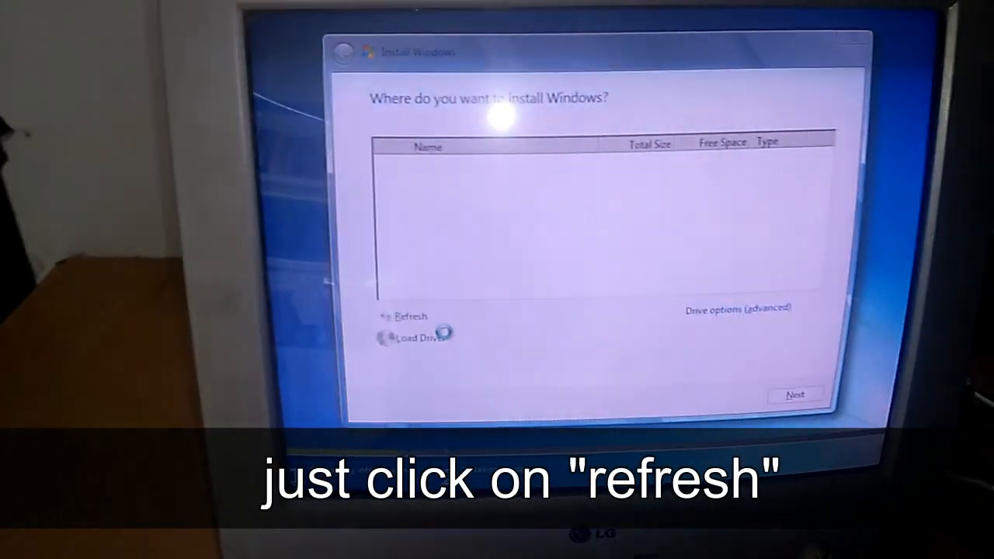
# Refresh the disk list and bring up the advanced drive options with Partition 1 selected
pyautogui.click(410, 316)
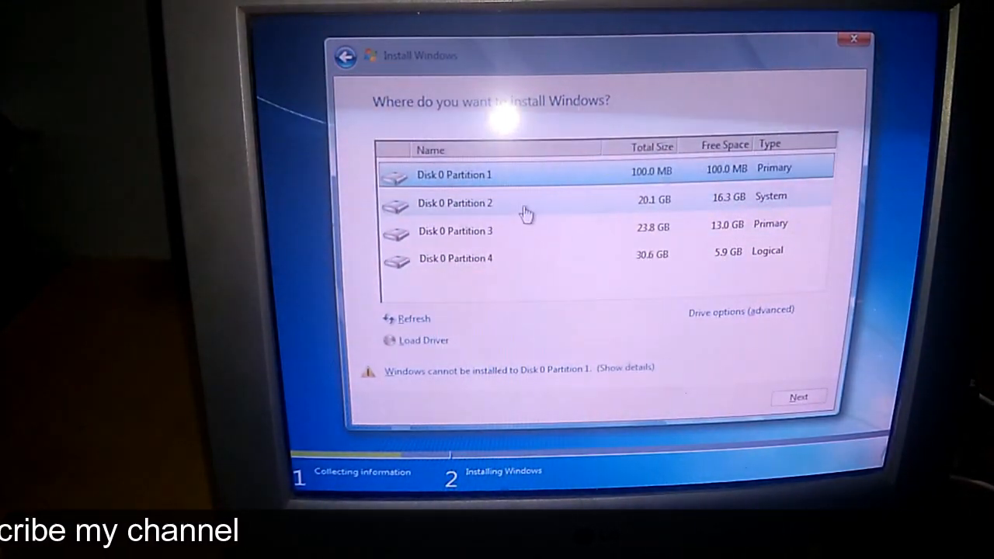
pyautogui.click(454, 202)
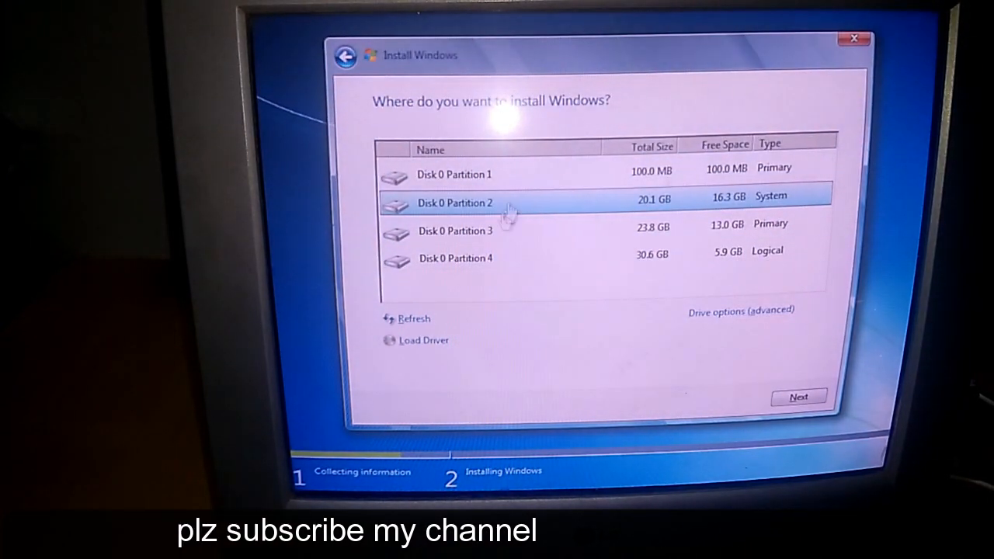
pyautogui.click(739, 310)
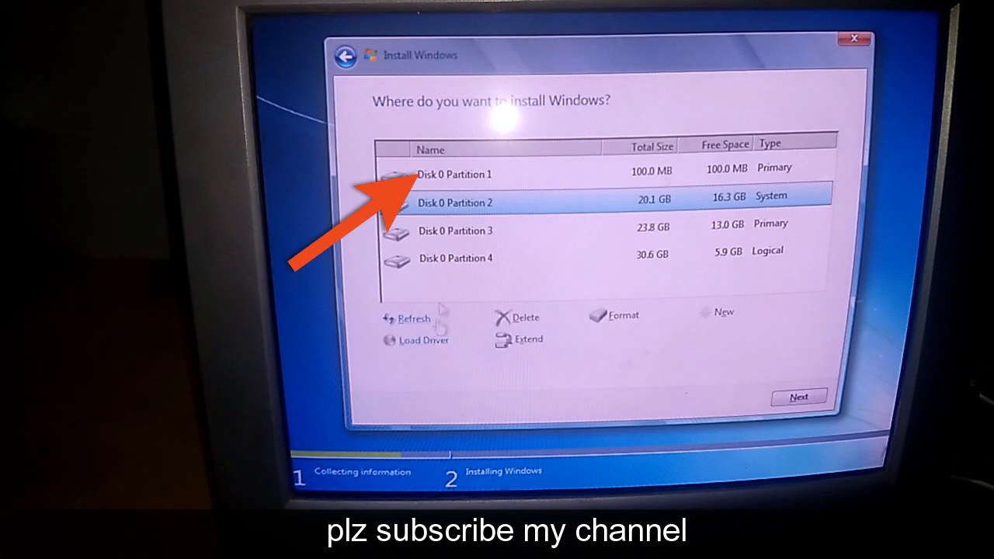
pyautogui.click(454, 174)
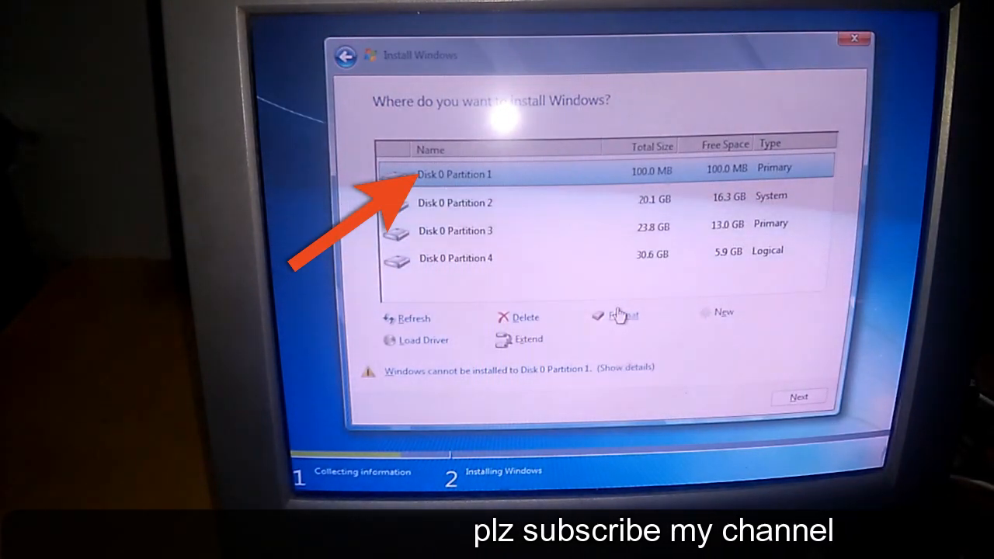
# Format, delete and recreate the 100 MB first partition as a primary partition
pyautogui.click(621, 317)
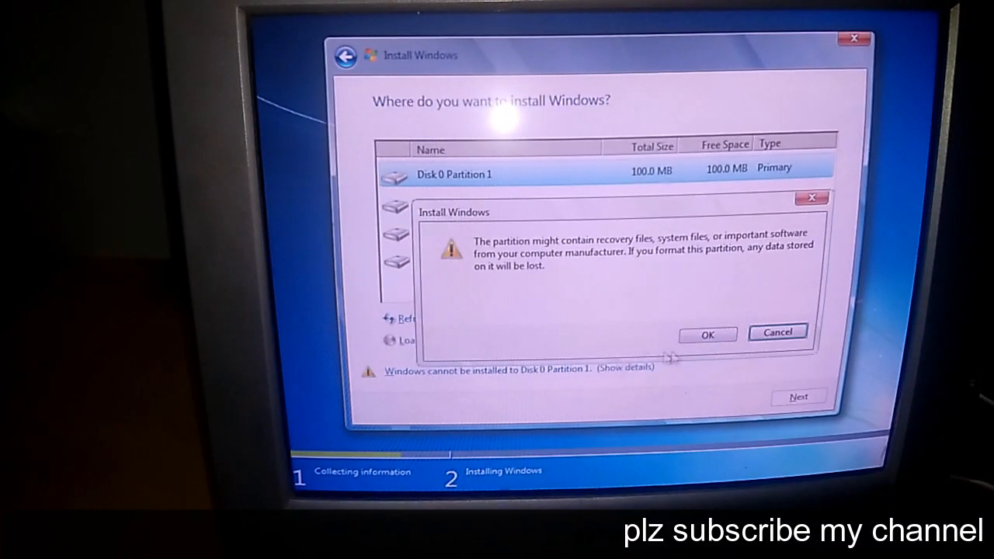
pyautogui.click(706, 333)
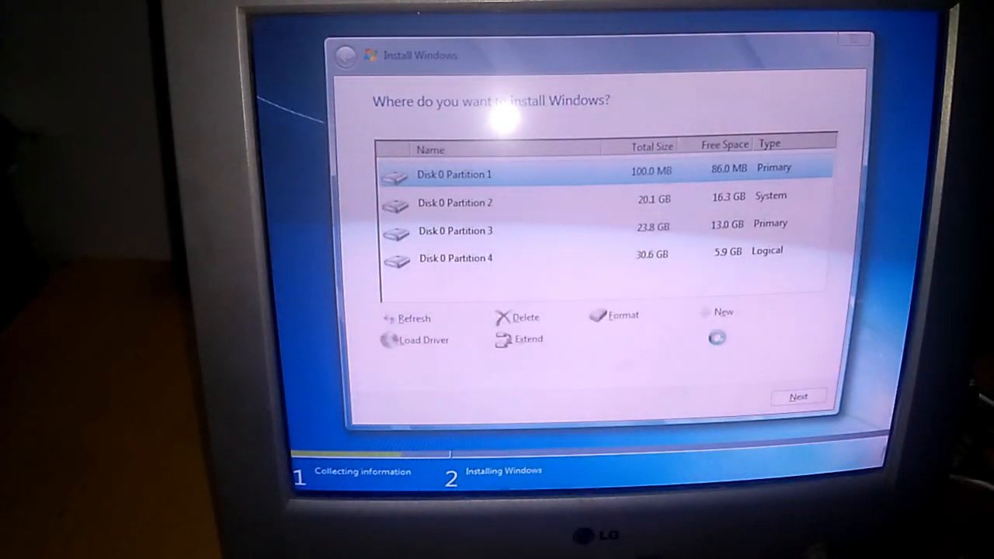
pyautogui.click(524, 317)
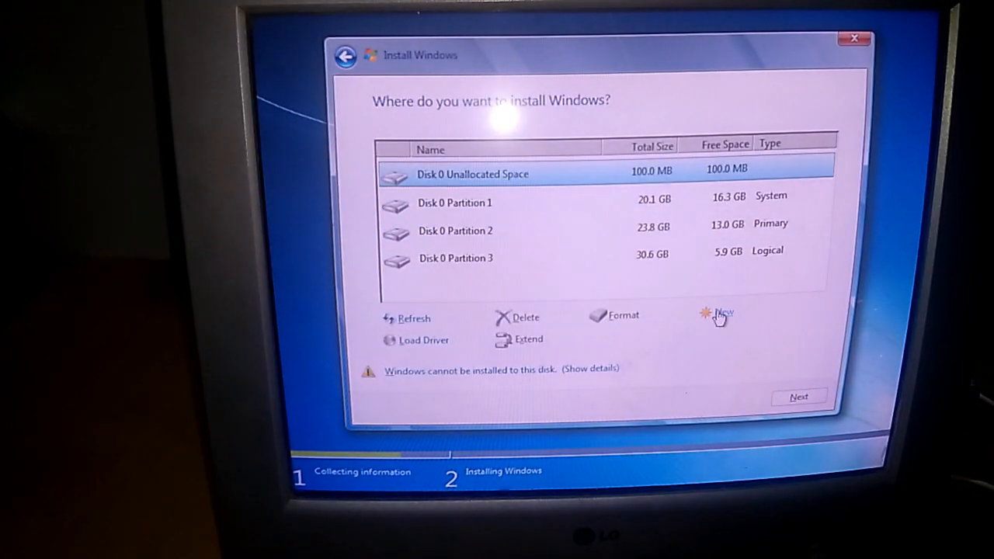
pyautogui.click(716, 314)
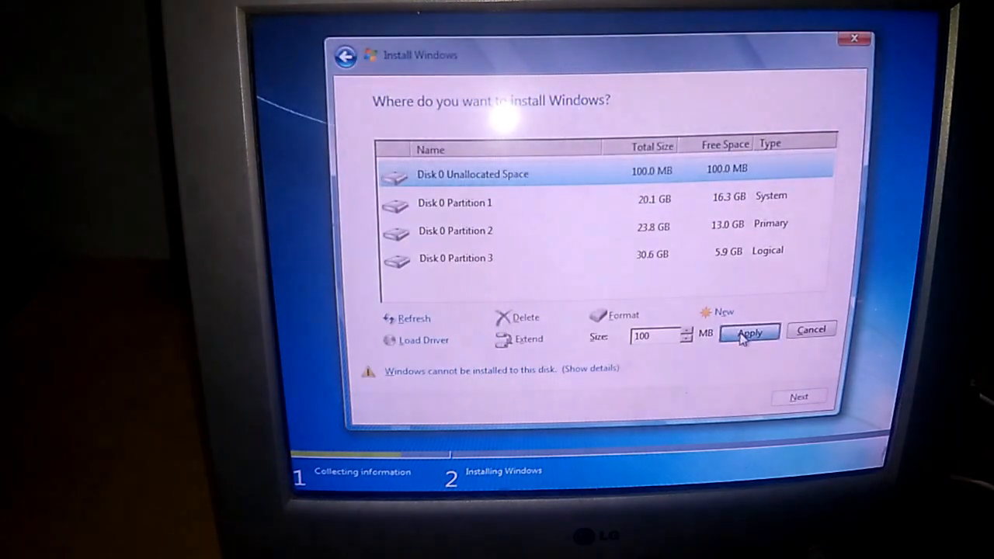
pyautogui.click(748, 332)
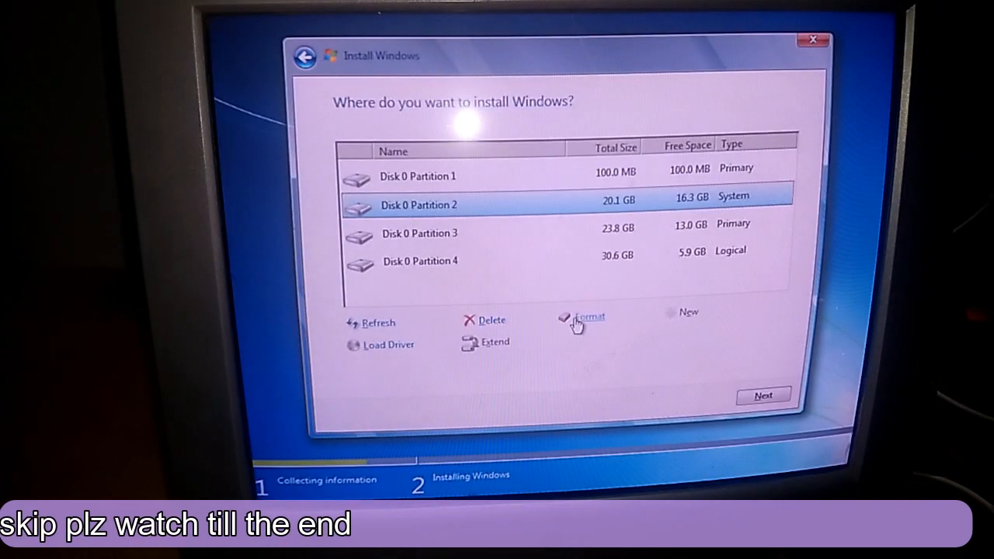
# Format and delete the 20.1 GB second partition, then recreate it at 20534 MB from the unallocated space
pyautogui.click(590, 316)
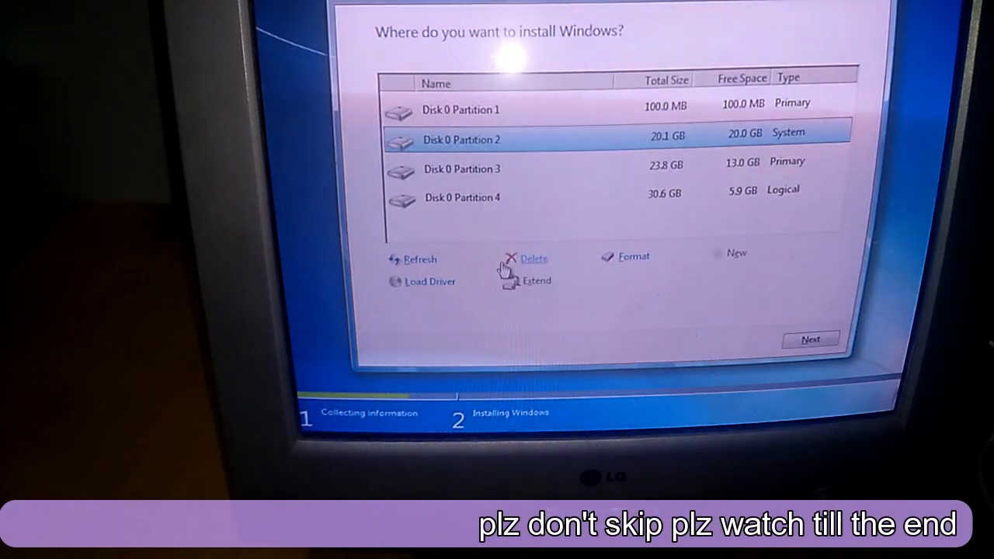
pyautogui.click(534, 258)
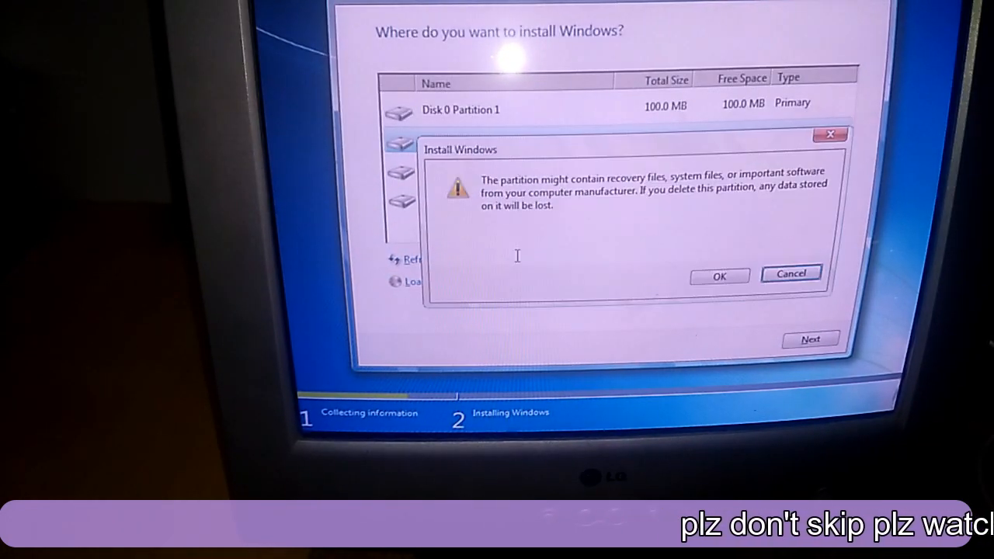
pyautogui.click(718, 276)
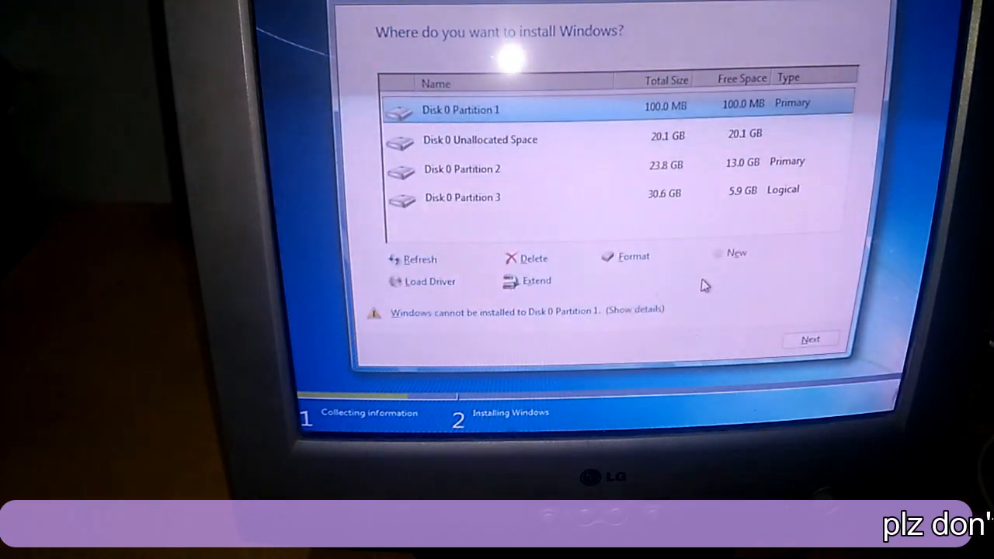
pyautogui.click(480, 139)
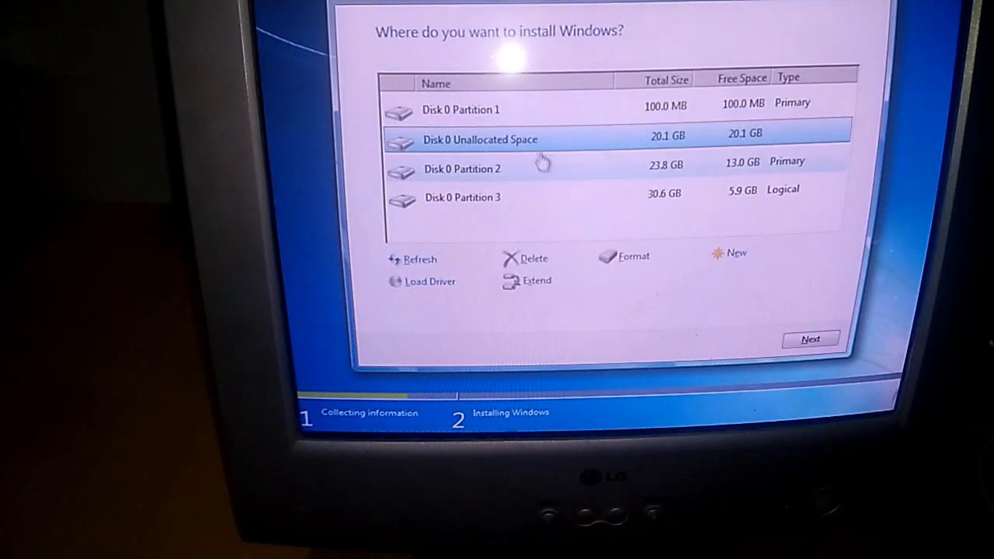
pyautogui.click(736, 252)
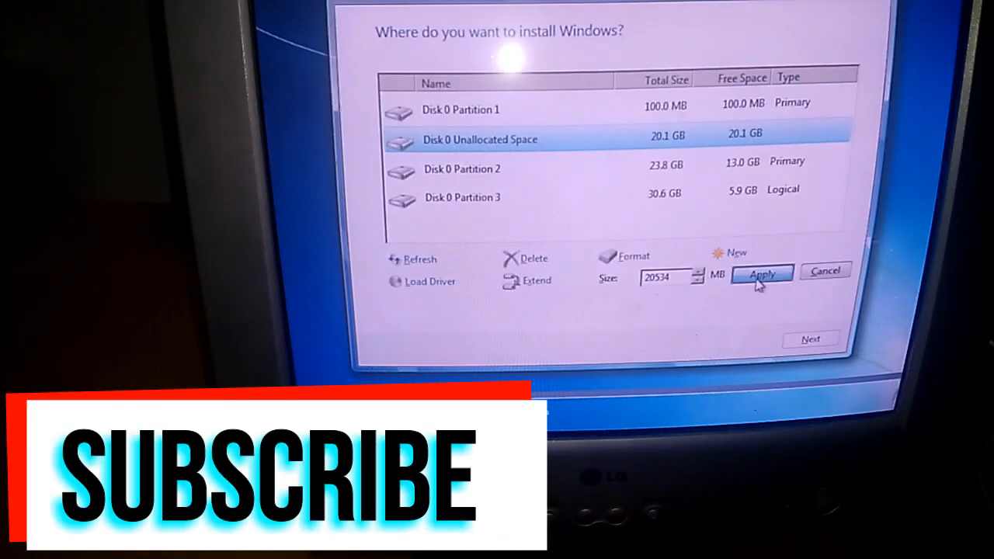
pyautogui.click(761, 273)
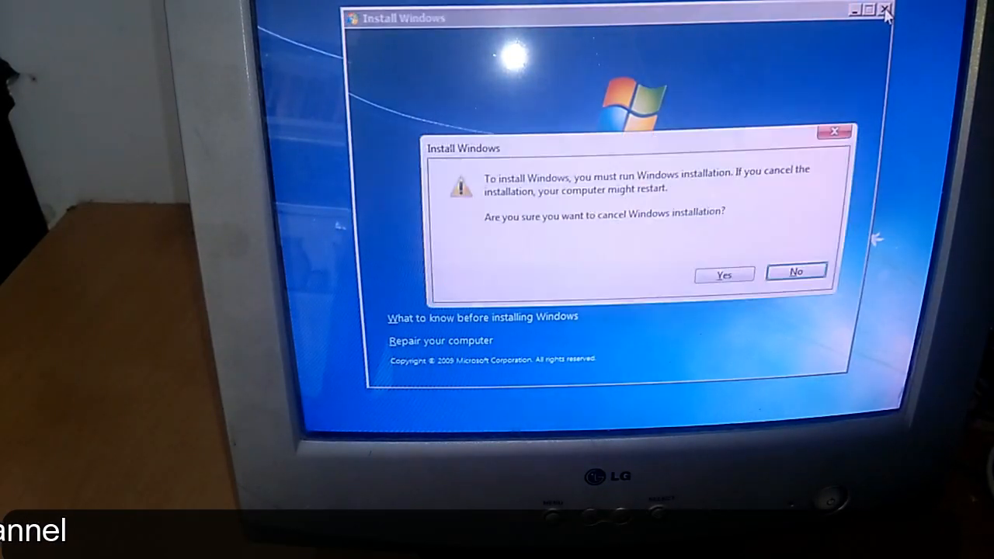
# Confirm cancelling the installation so the computer restarts into BIOS setup
pyautogui.click(722, 275)
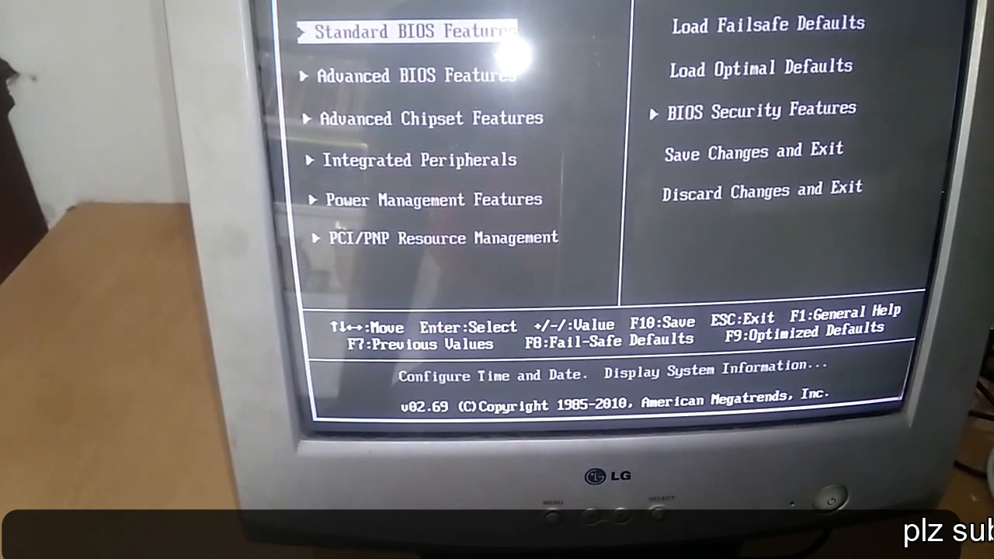
# In Integrated Peripherals, configure SATA as AHCI, then save the BIOS changes and exit
pyautogui.press('down')
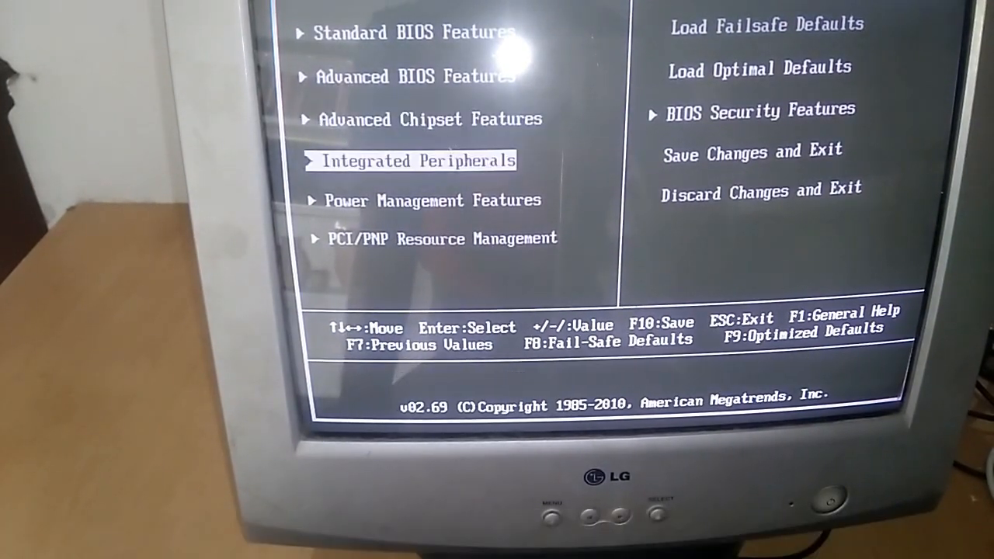
pyautogui.press('enter')
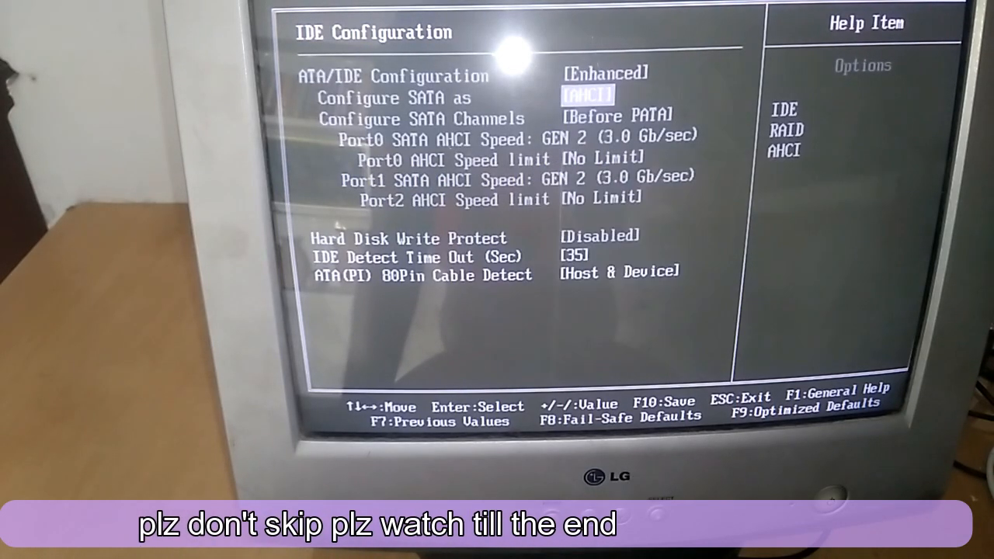
pyautogui.press('Escape')
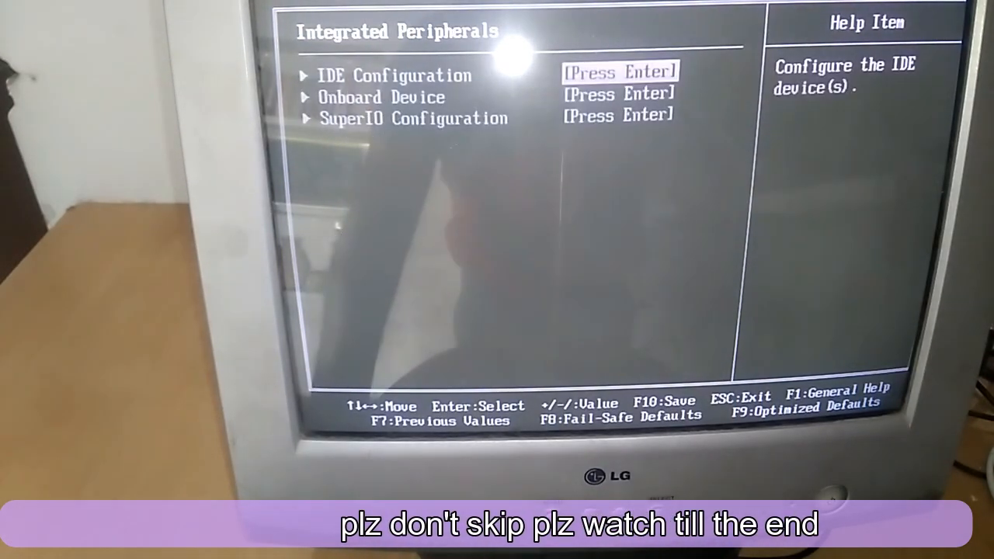
pyautogui.press('Escape')
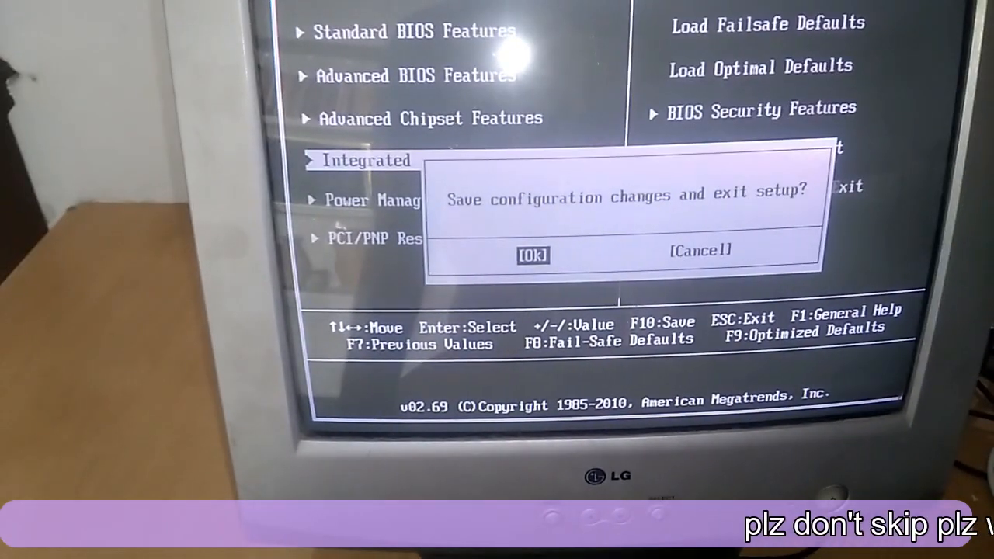
pyautogui.click(534, 255)
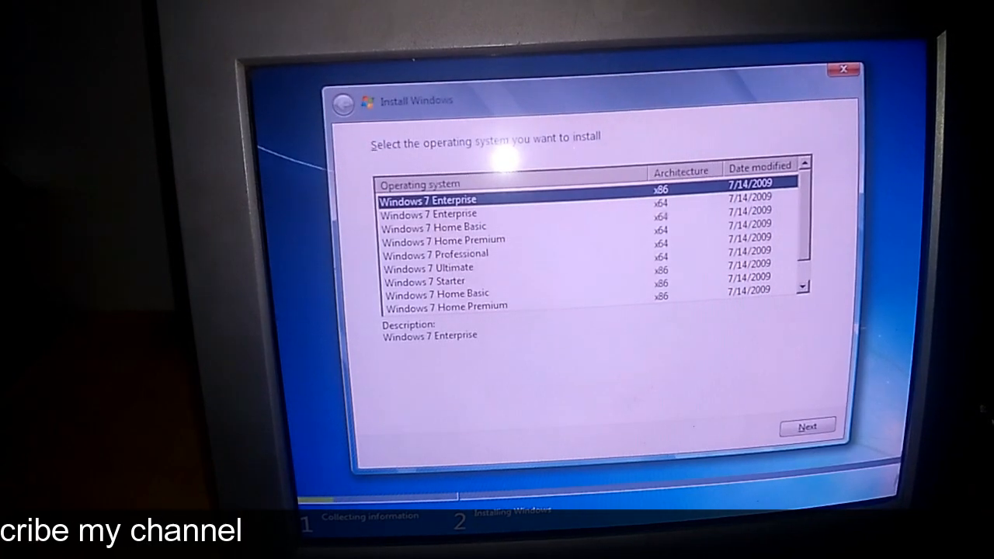
# Select Windows 7 Enterprise x86 and accept the license terms to reach the four-partition drive list
pyautogui.click(804, 425)
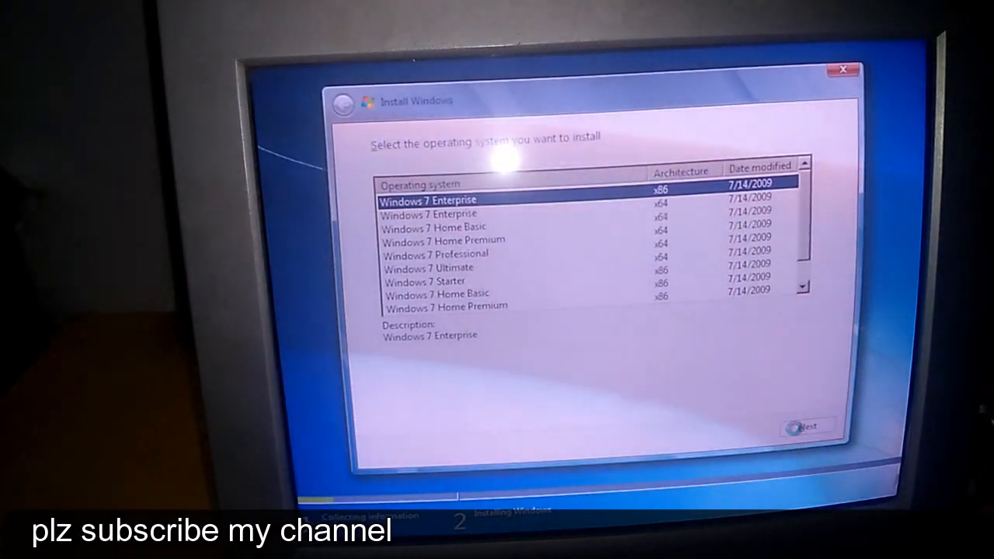
pyautogui.click(807, 425)
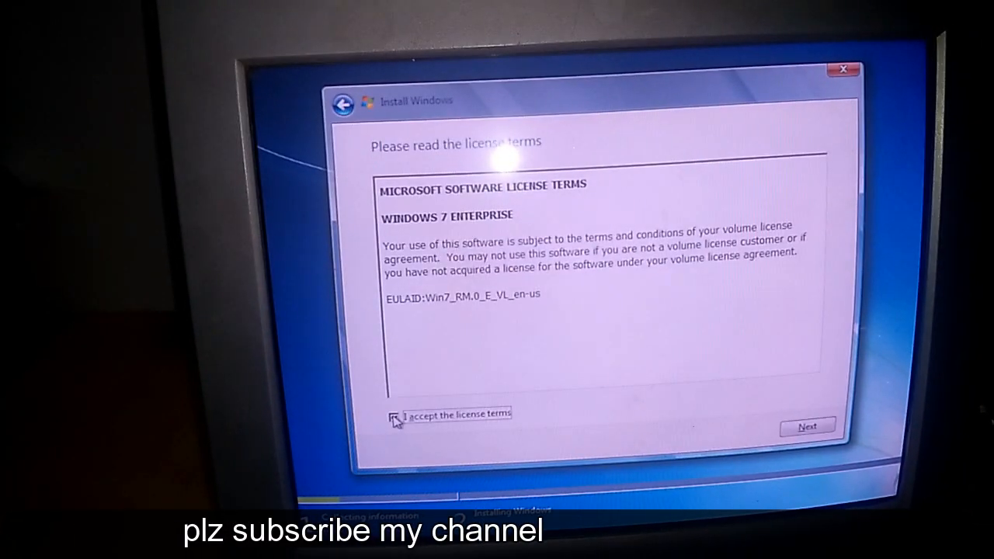
pyautogui.click(805, 425)
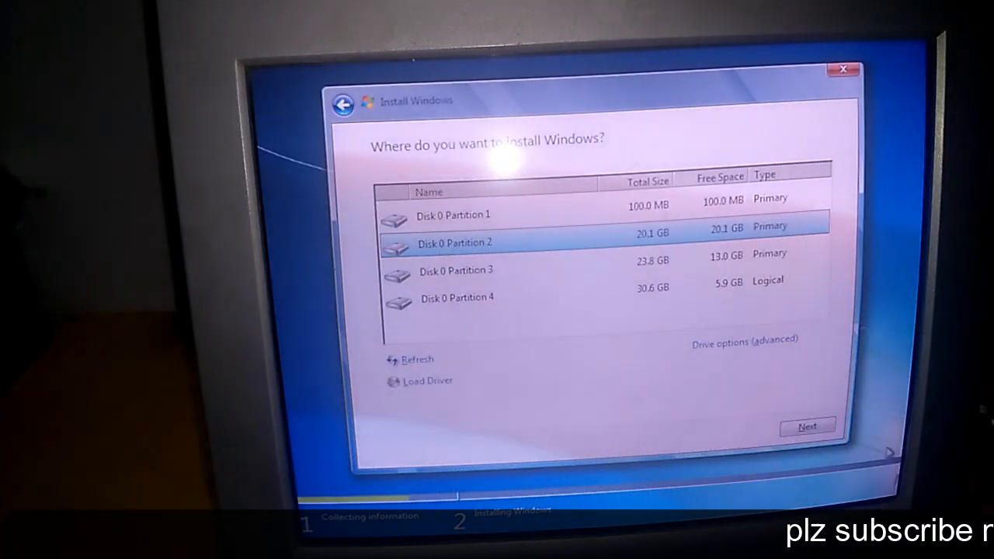
# Start installing onto Disk 0 Partition 2 so copying Windows files begins at 0%
pyautogui.click(806, 426)
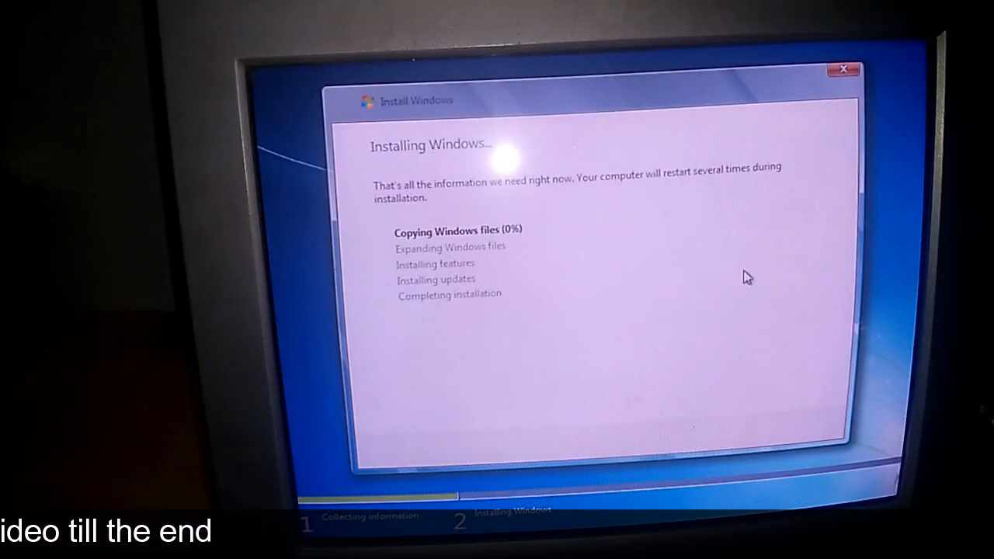
pyautogui.moveTo(707, 273)
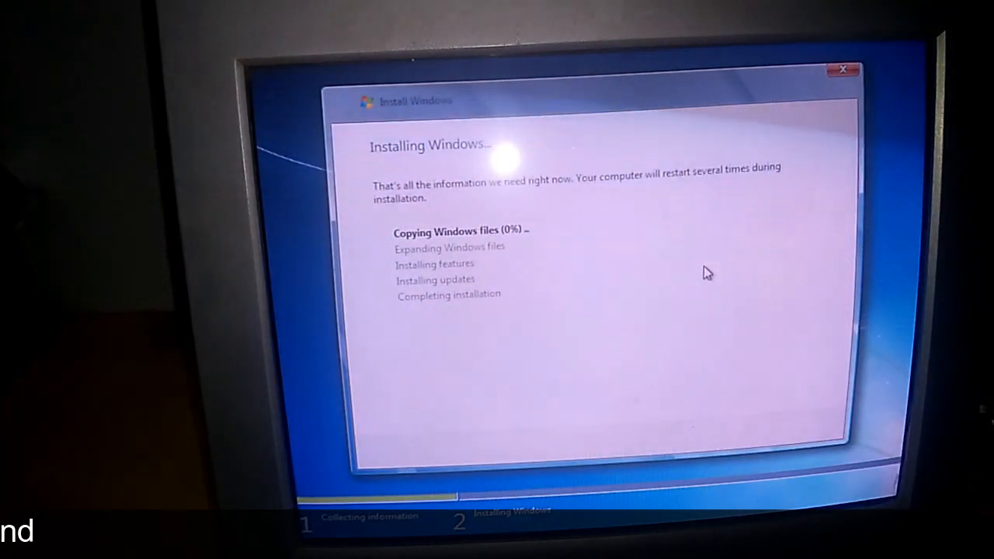